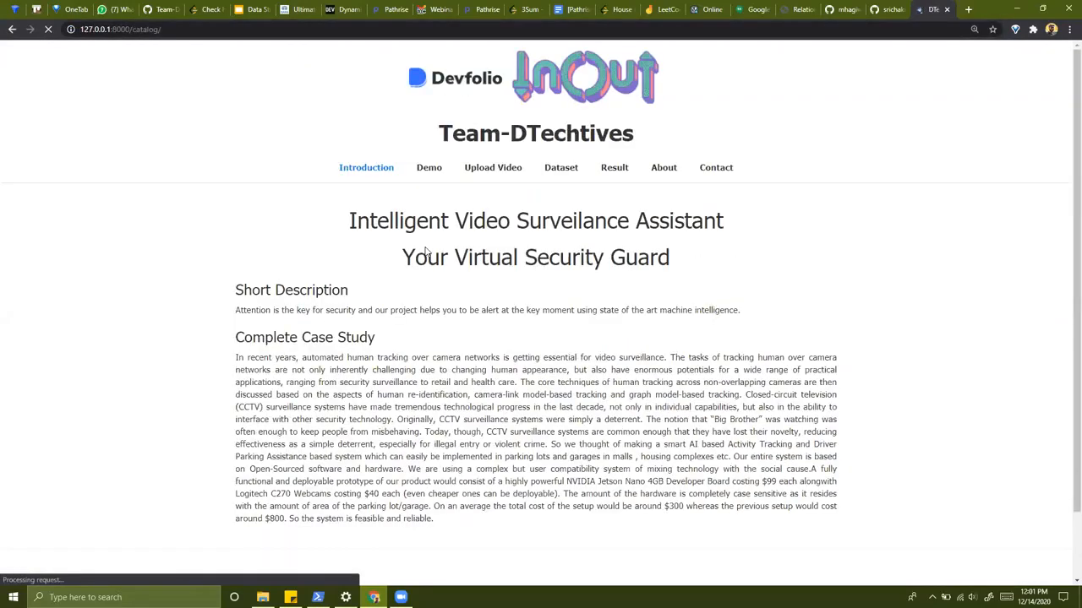
# Browse the home page and open the Demo gallery of abnormal surveillance videos
pyautogui.doubleClick(376, 221)
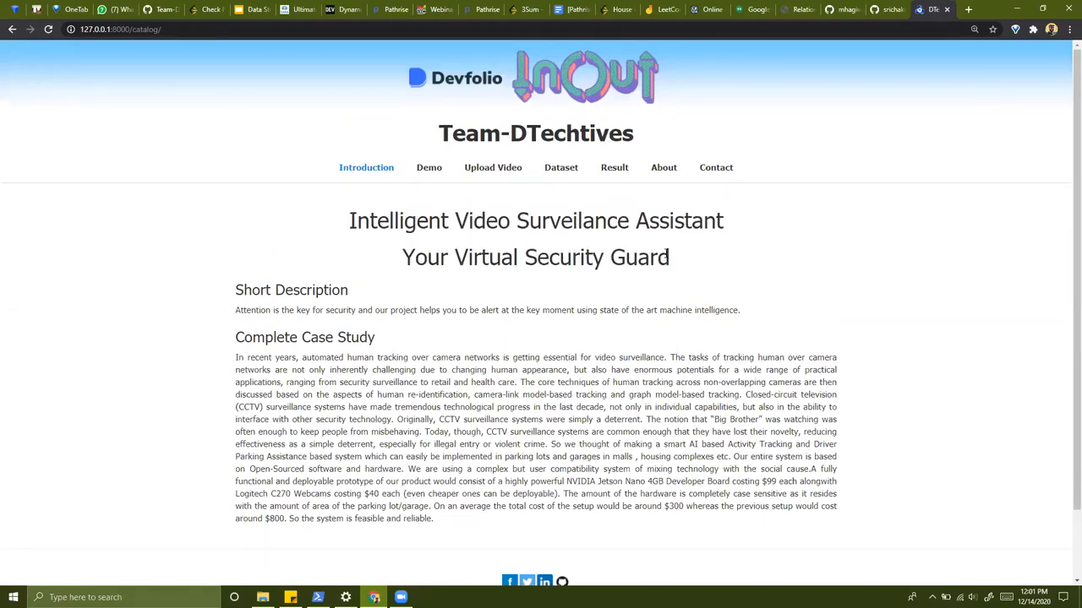
pyautogui.scroll(-3)
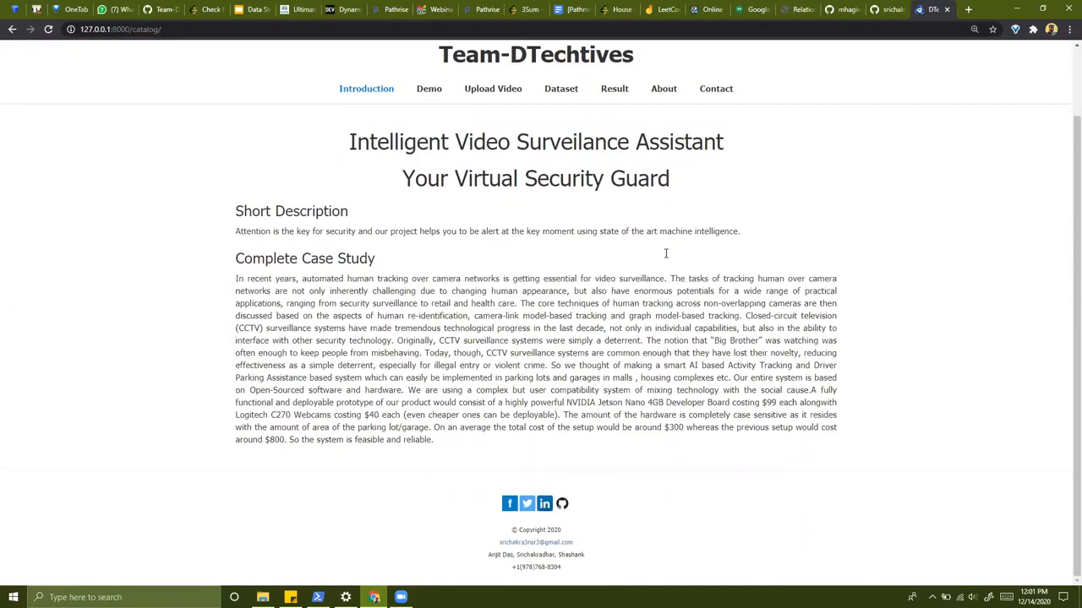
pyautogui.scroll(3)
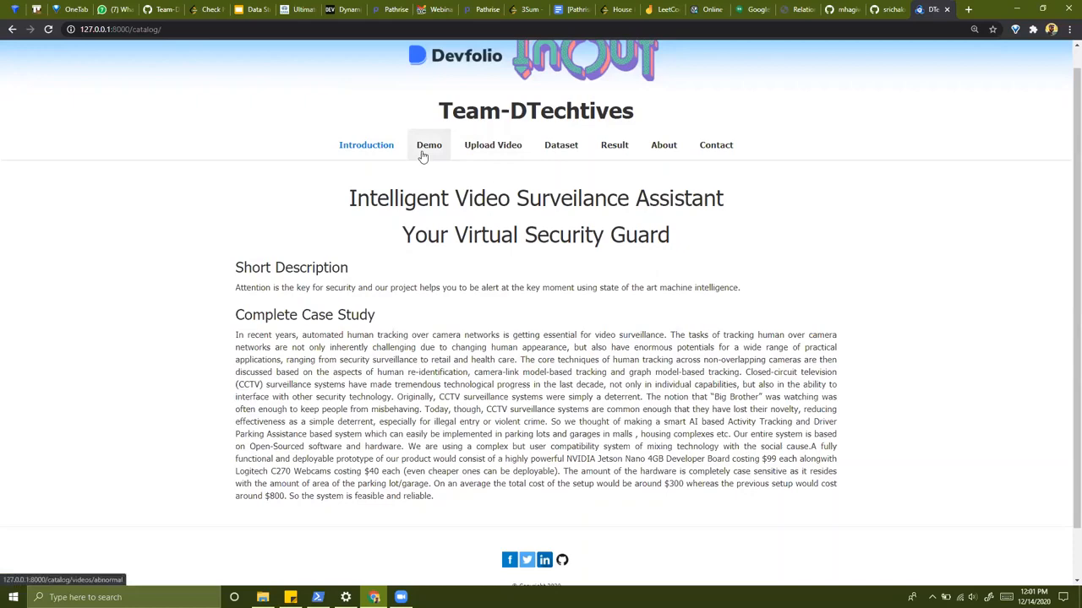
pyautogui.click(428, 144)
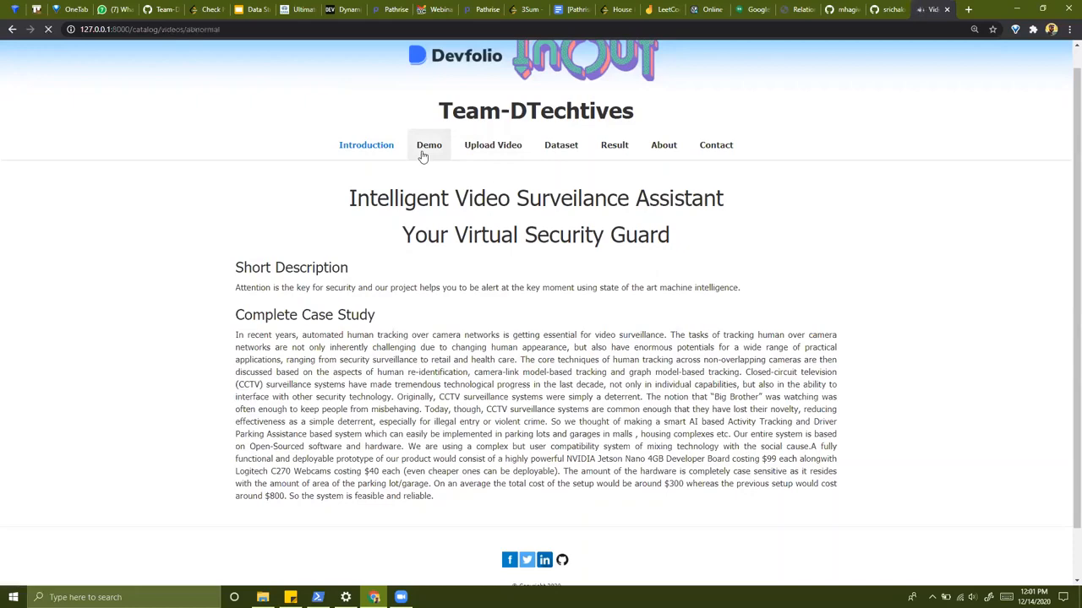
pyautogui.click(429, 144)
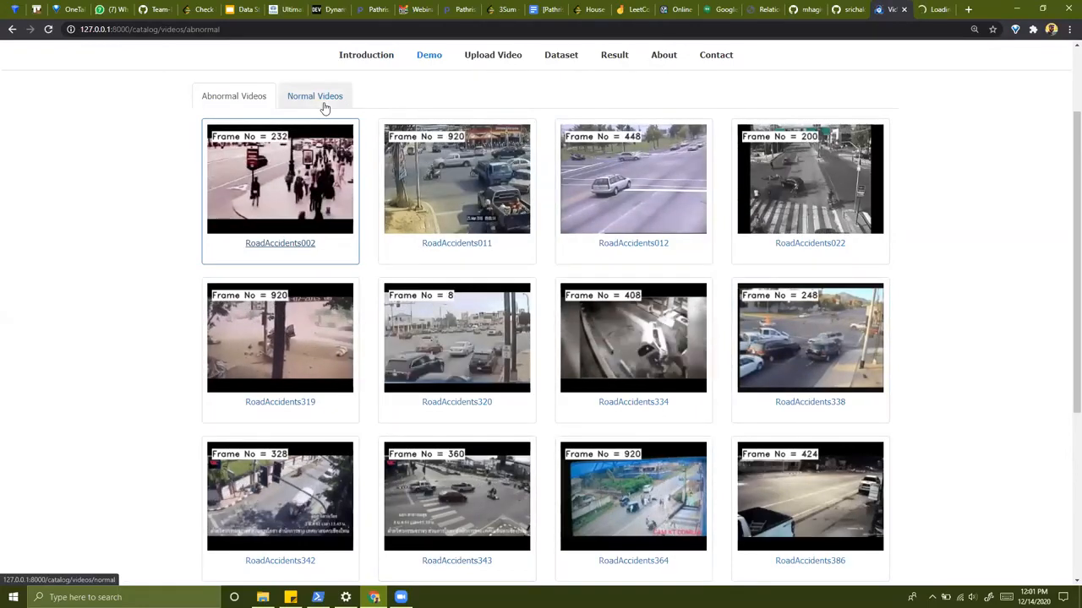
# Open the RoadAccidents002 page from the Abnormal Videos thumbnails
pyautogui.click(314, 96)
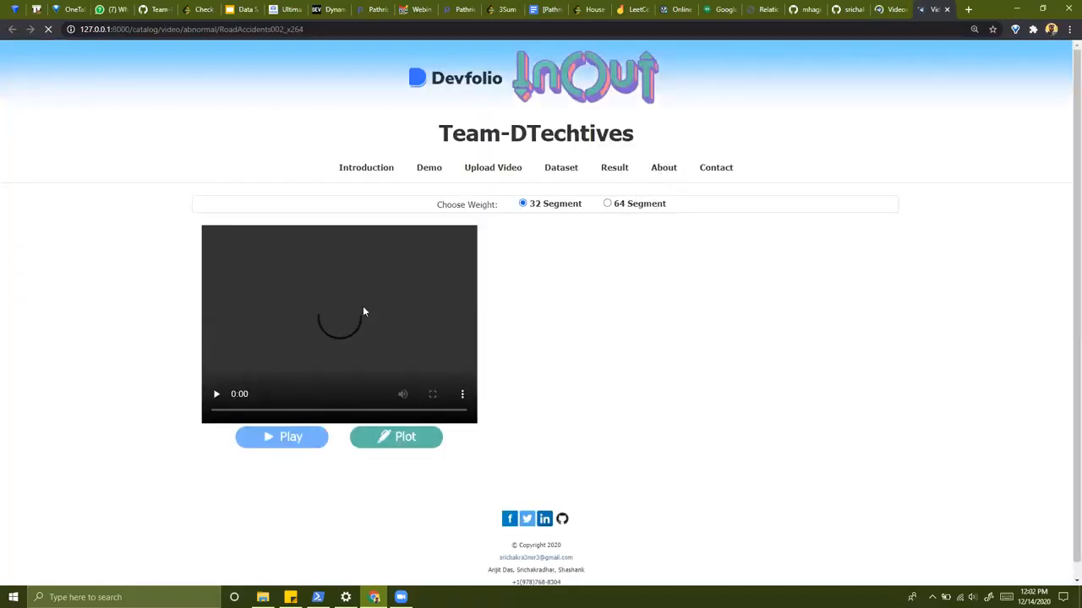
pyautogui.moveTo(250, 337)
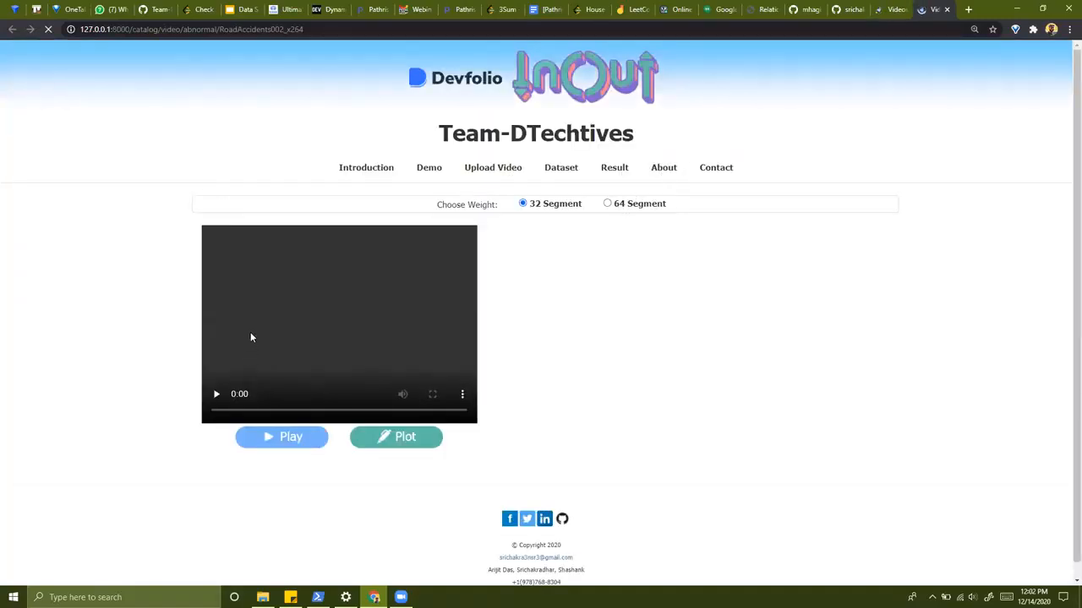
# Plot the RoadAccidents002 anomaly-score chart with ground-truth band and start the video
pyautogui.click(396, 437)
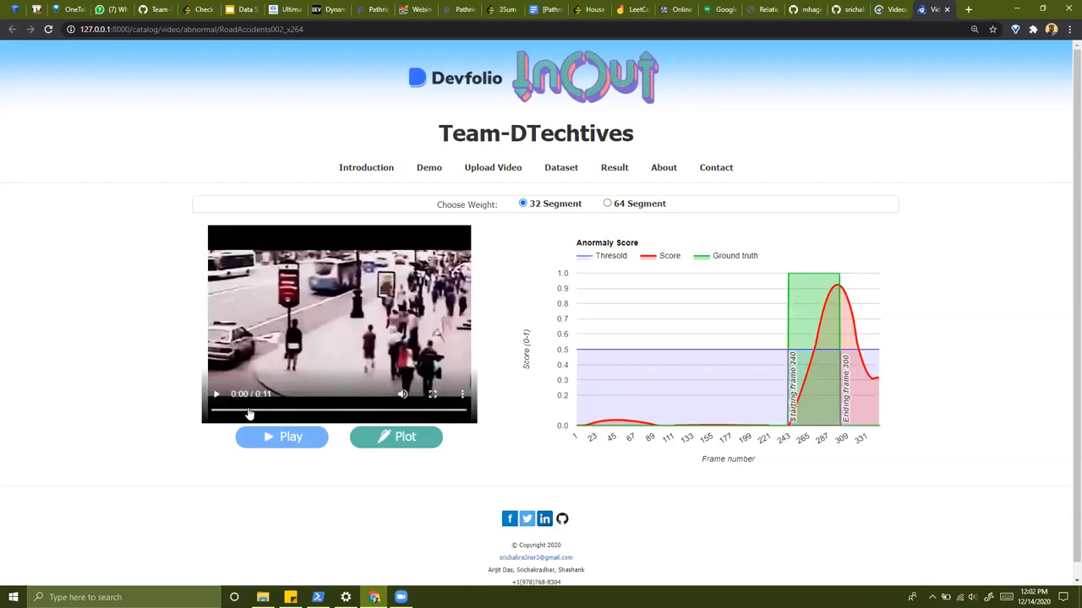
pyautogui.click(282, 437)
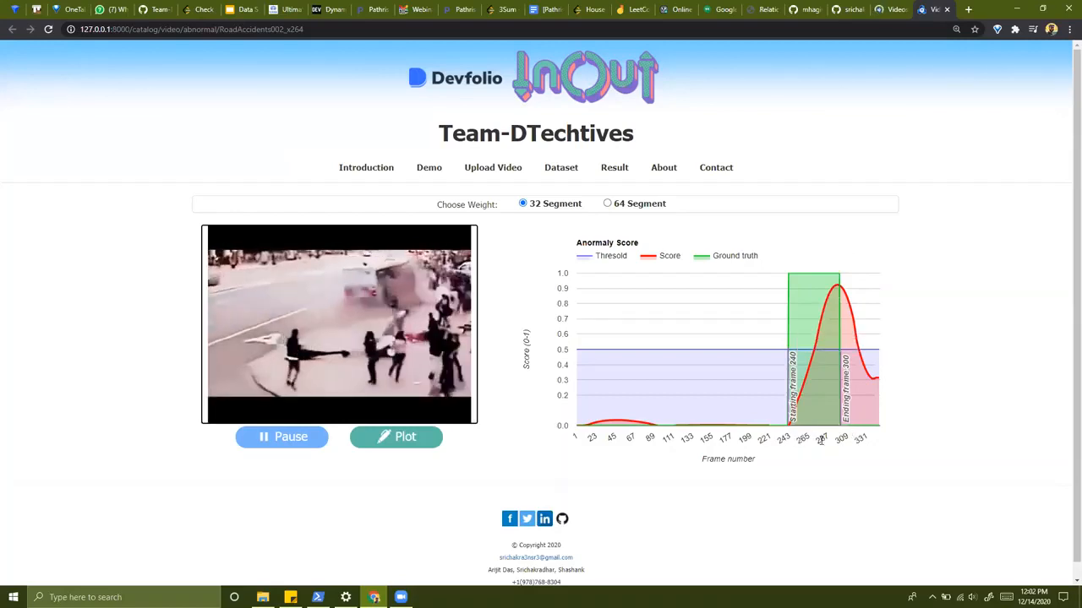
# Resume the RoadAccidents002 clip and let it run to its end beside the chart
pyautogui.click(282, 437)
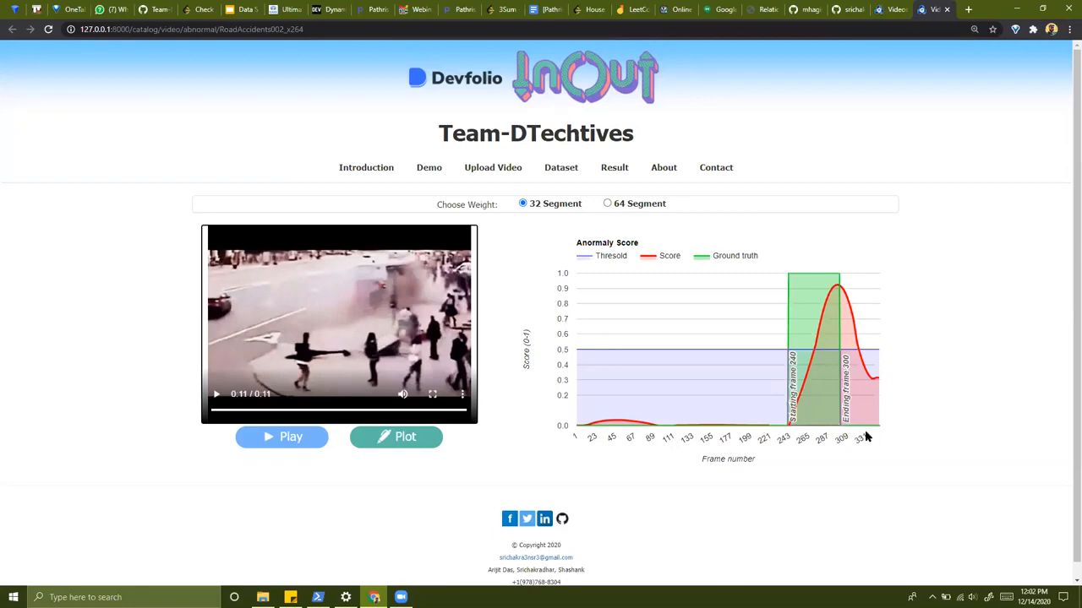
pyautogui.moveTo(480, 290)
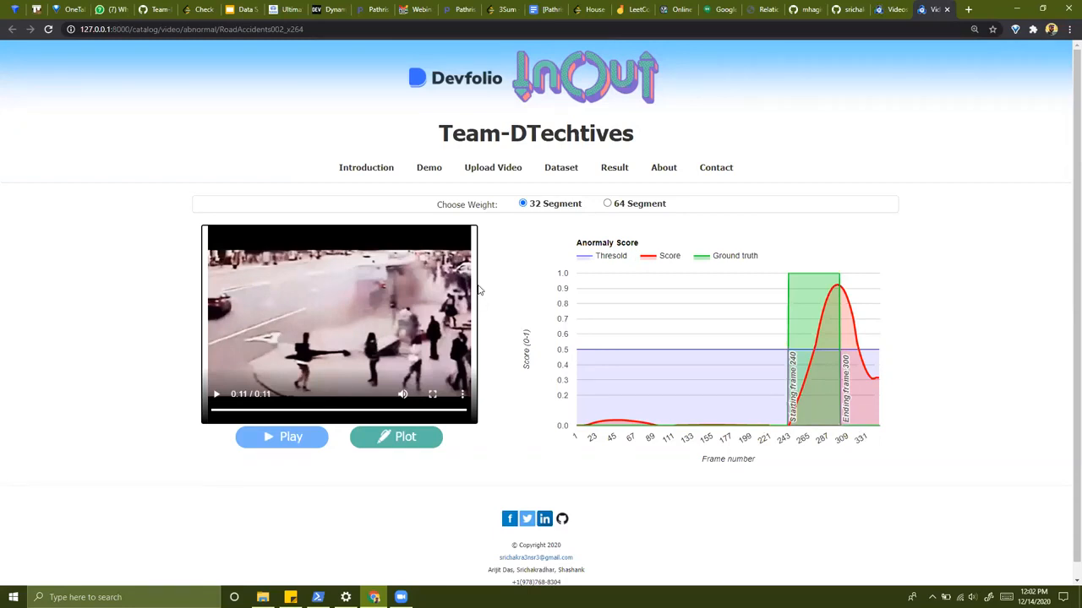
pyautogui.moveTo(617, 268)
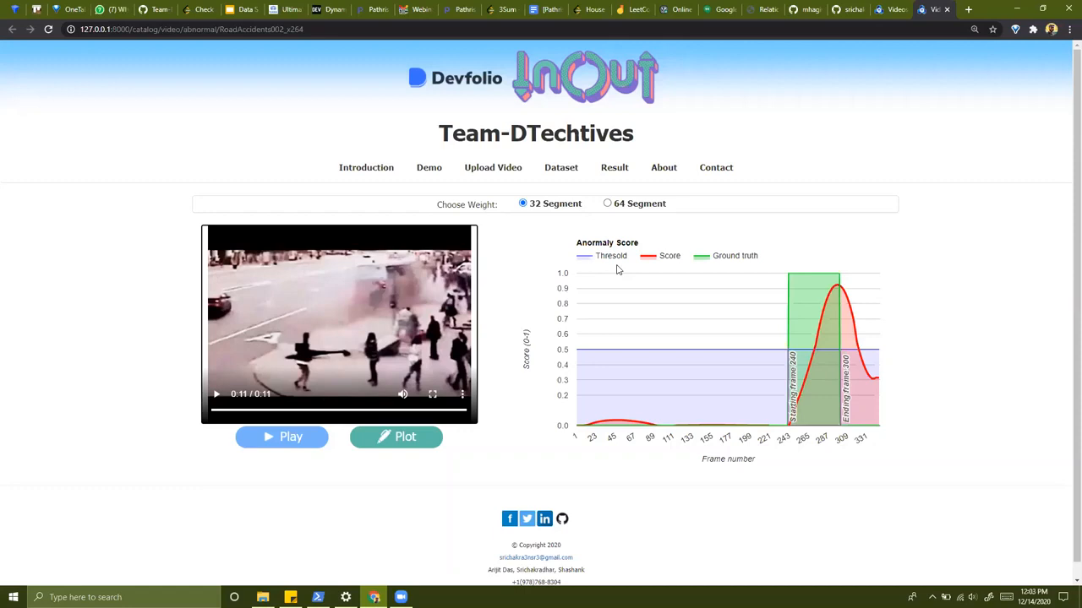
pyautogui.moveTo(657, 319)
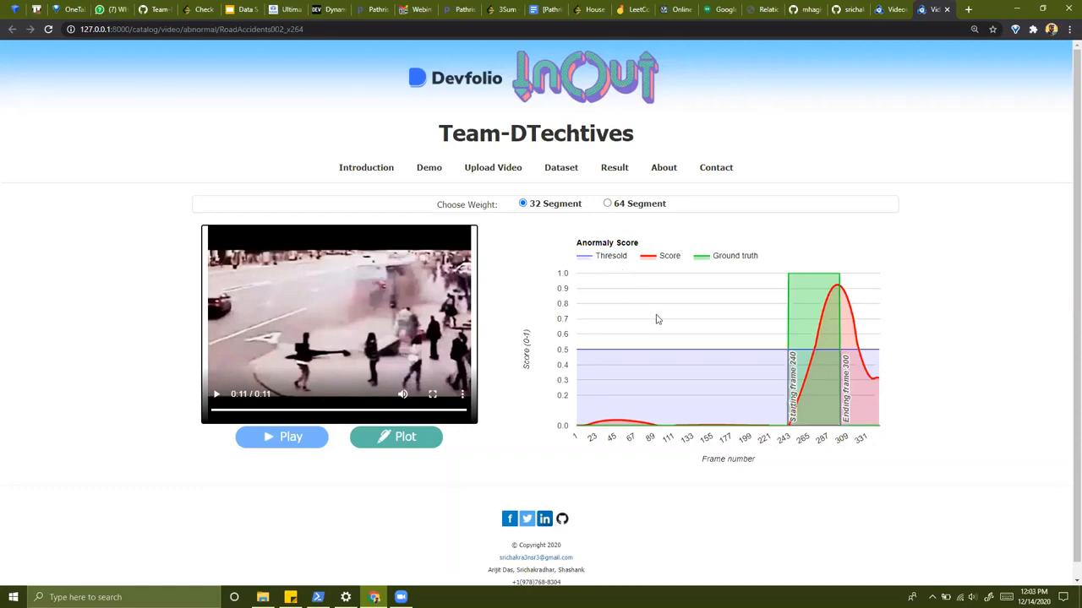
pyautogui.moveTo(663, 333)
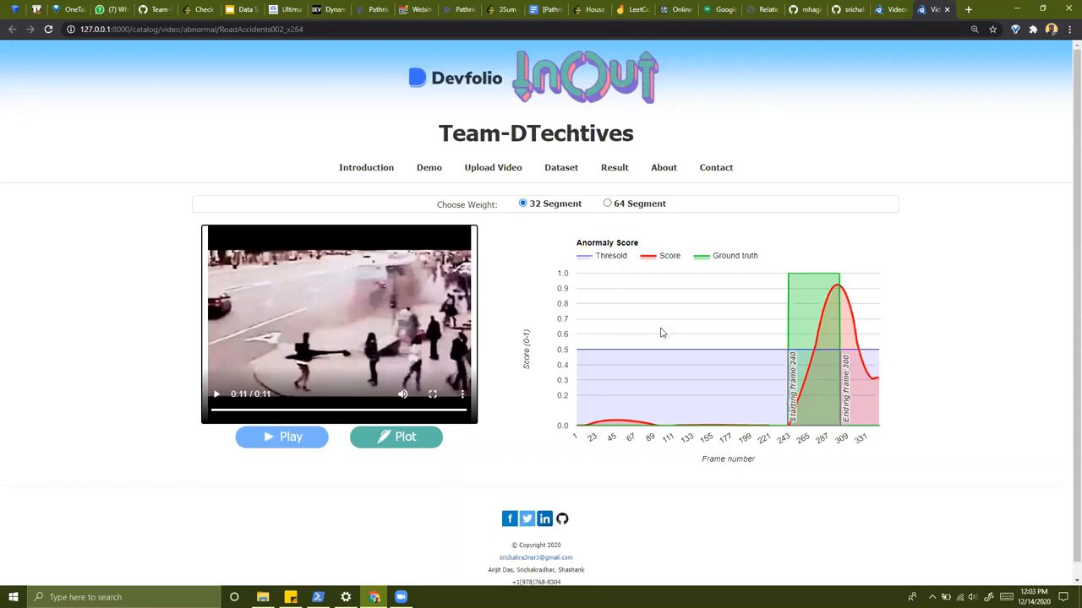